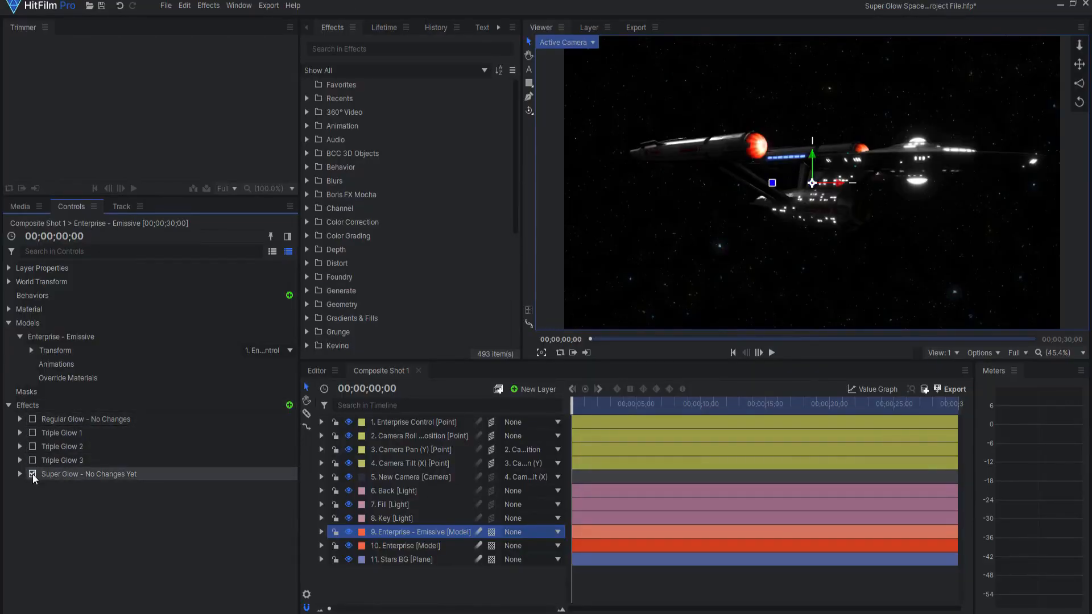
# - Preview Super Glow against the three Triple Glow effects by toggling each on and off
pyautogui.click(32, 474)
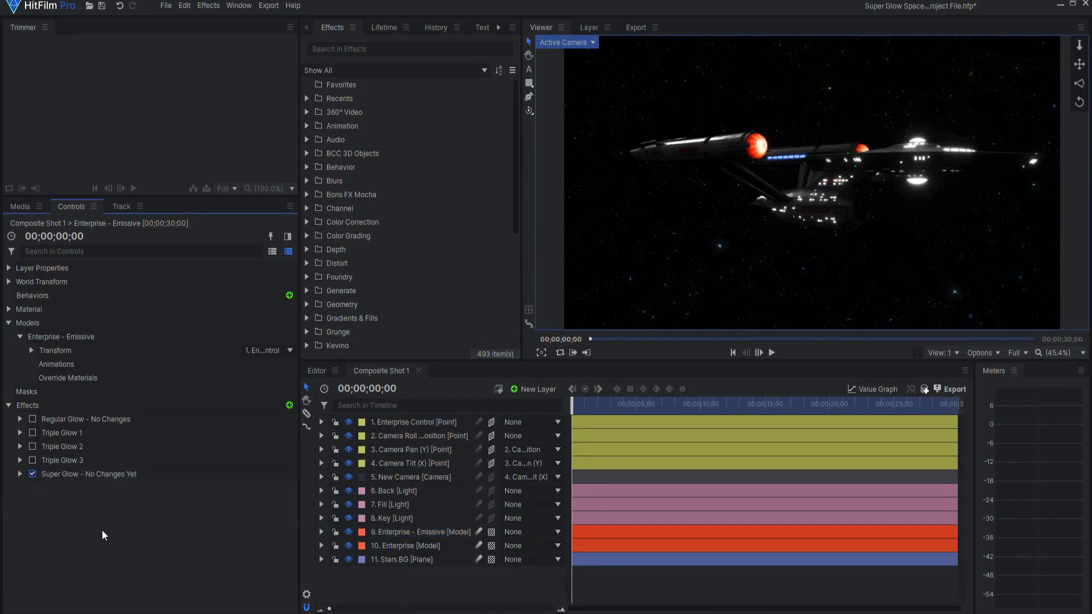
pyautogui.click(32, 474)
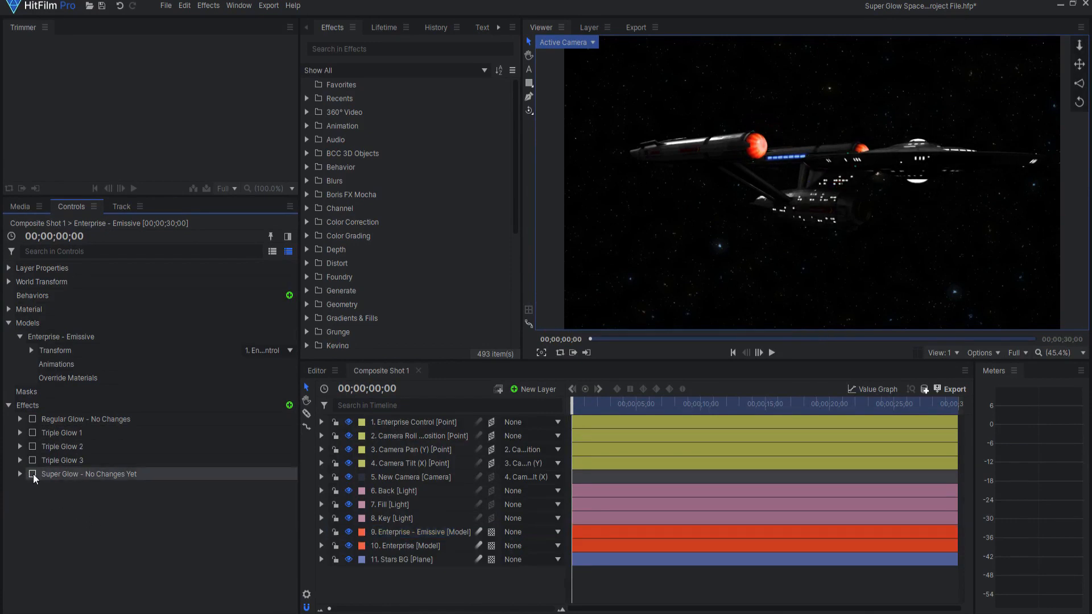
pyautogui.click(62, 432)
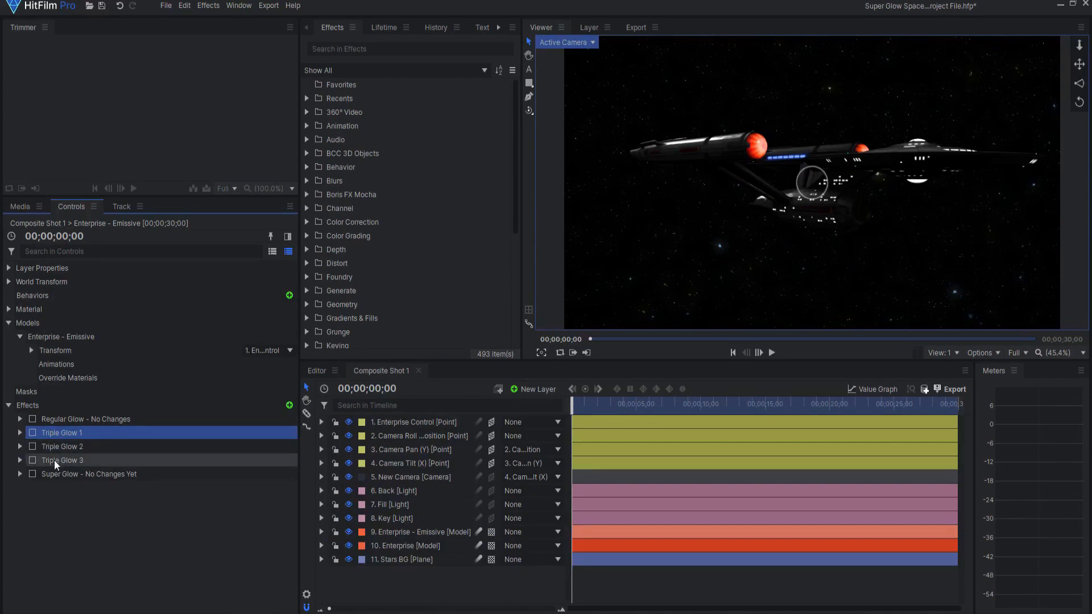
pyautogui.click(32, 432)
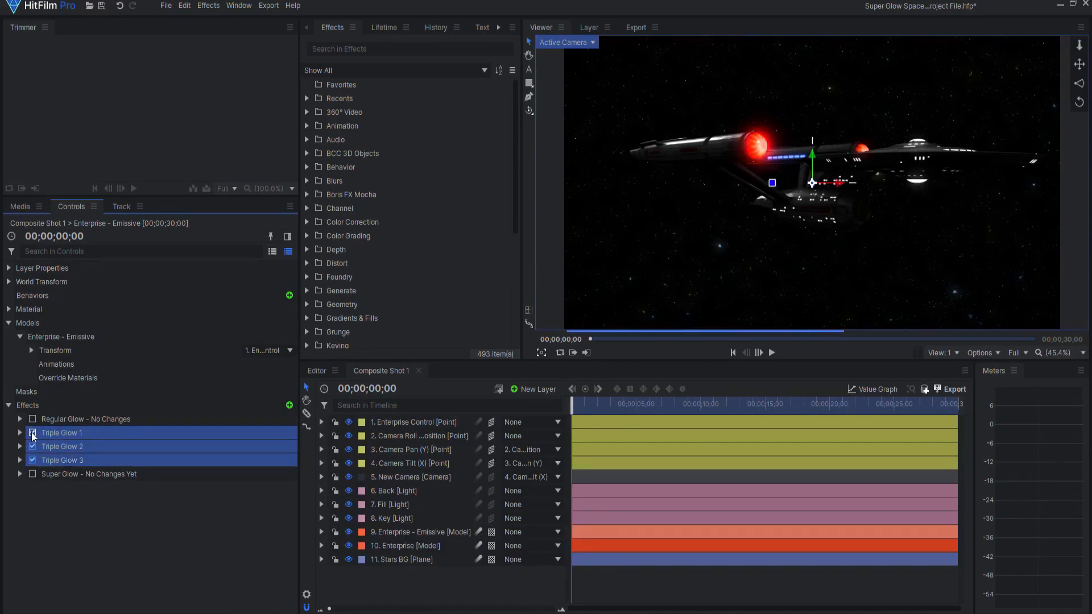
pyautogui.click(32, 432)
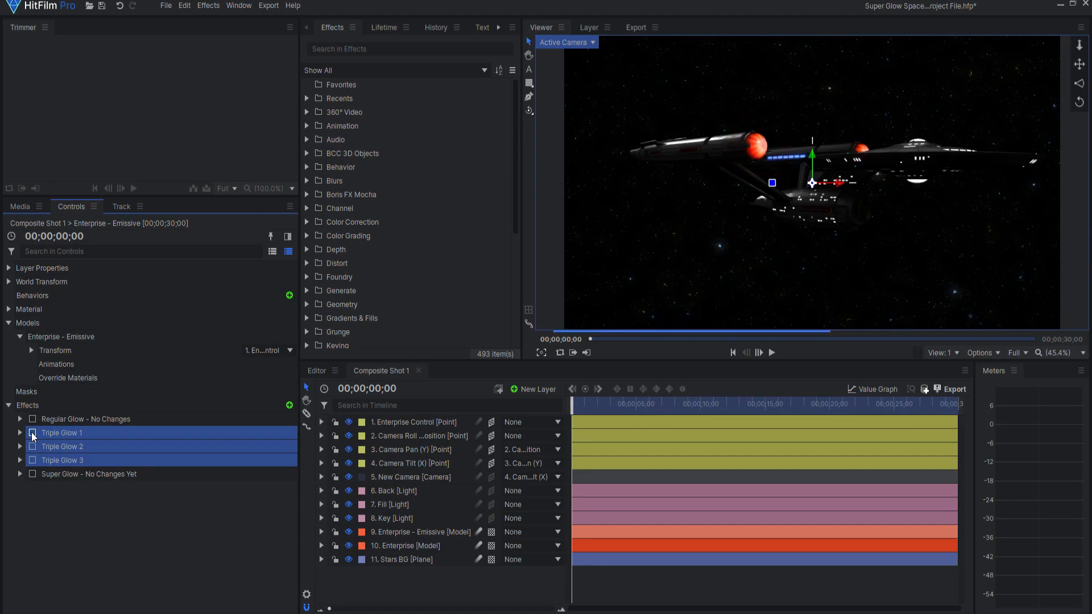
pyautogui.click(32, 474)
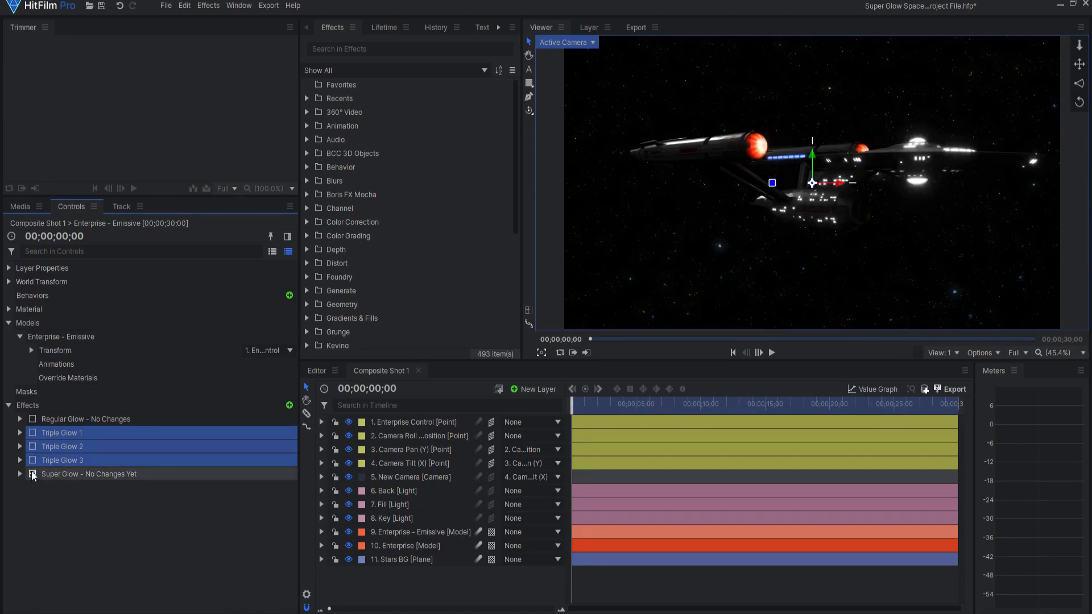
pyautogui.click(32, 474)
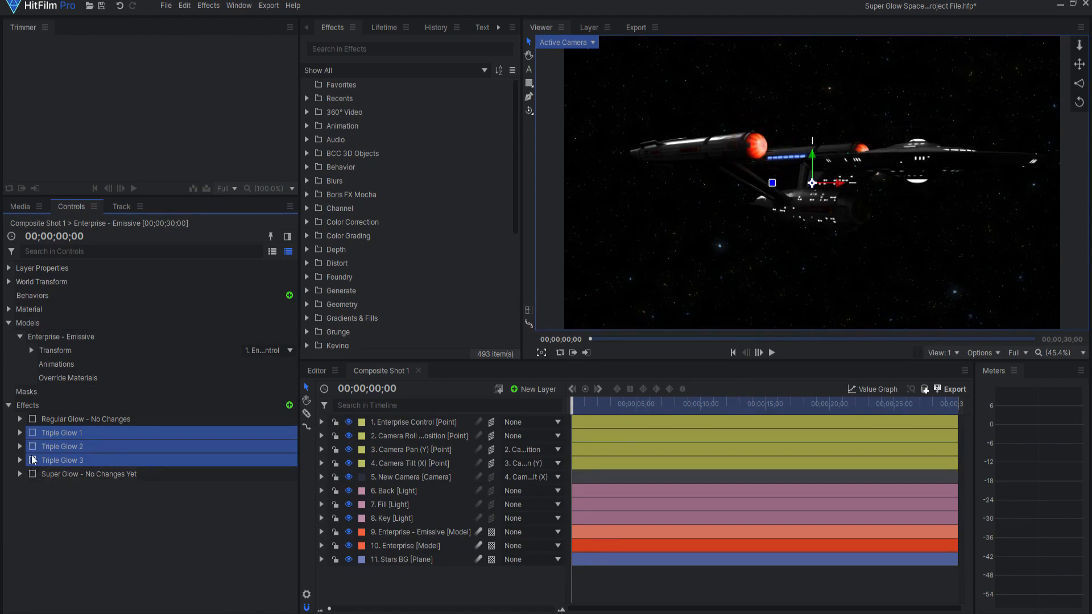
pyautogui.click(31, 433)
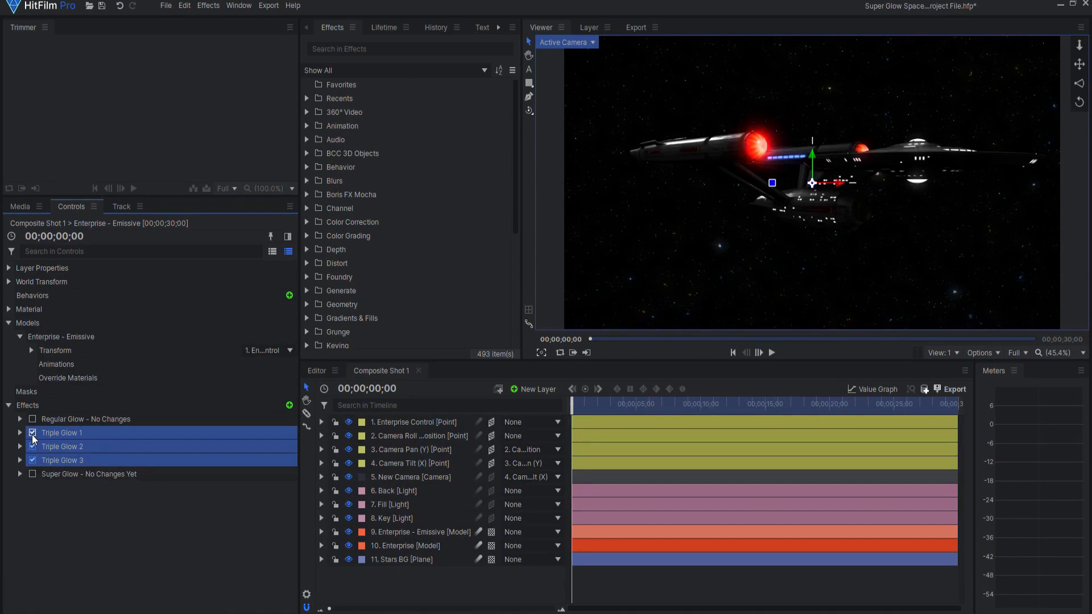
pyautogui.click(31, 446)
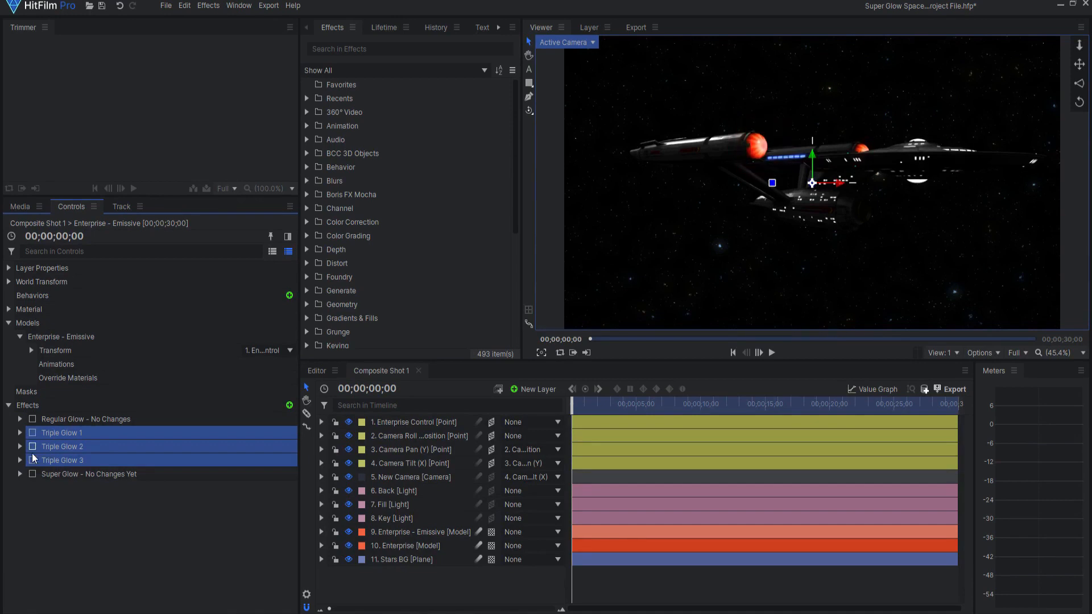
# - Enable Super Glow: radius 245.76 px, power 22%, exposure 0.52 EV, spread 43%, threshold 13%, smoothing 83%, no clamping
pyautogui.click(21, 477)
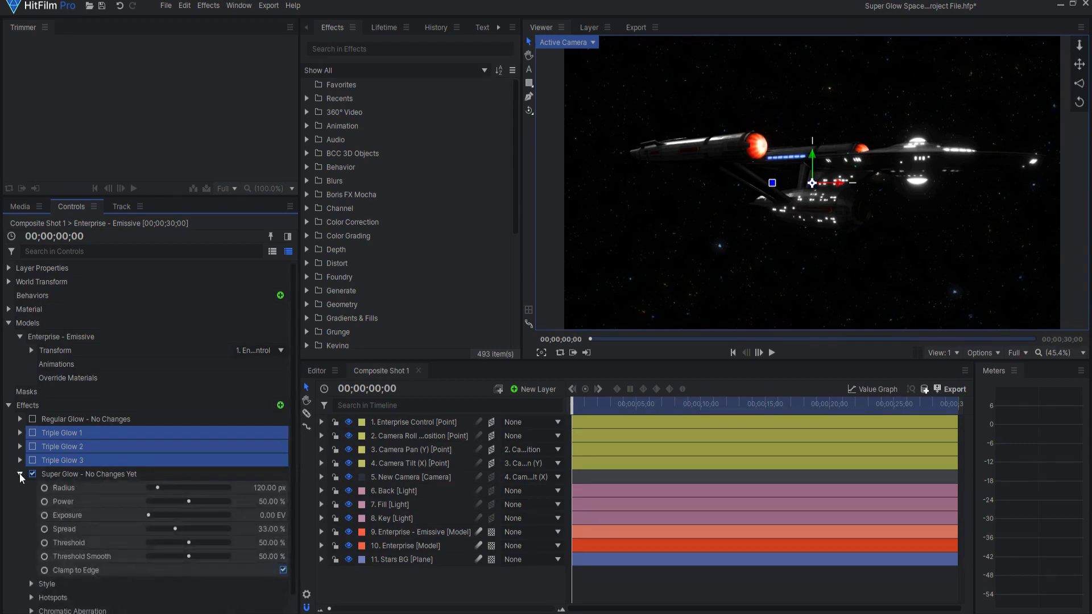
pyautogui.click(9, 268)
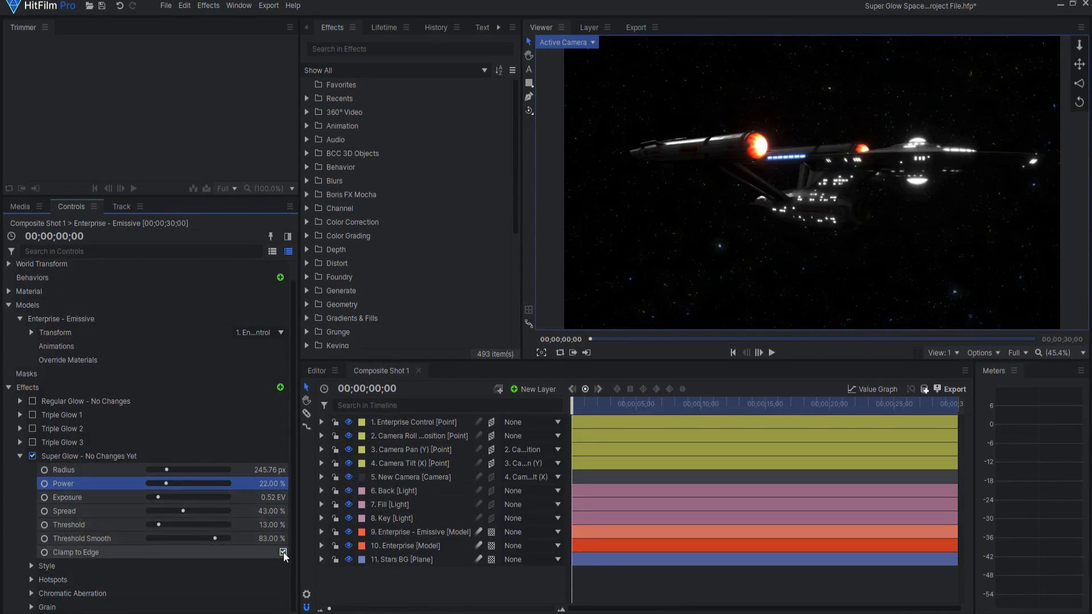
pyautogui.click(77, 552)
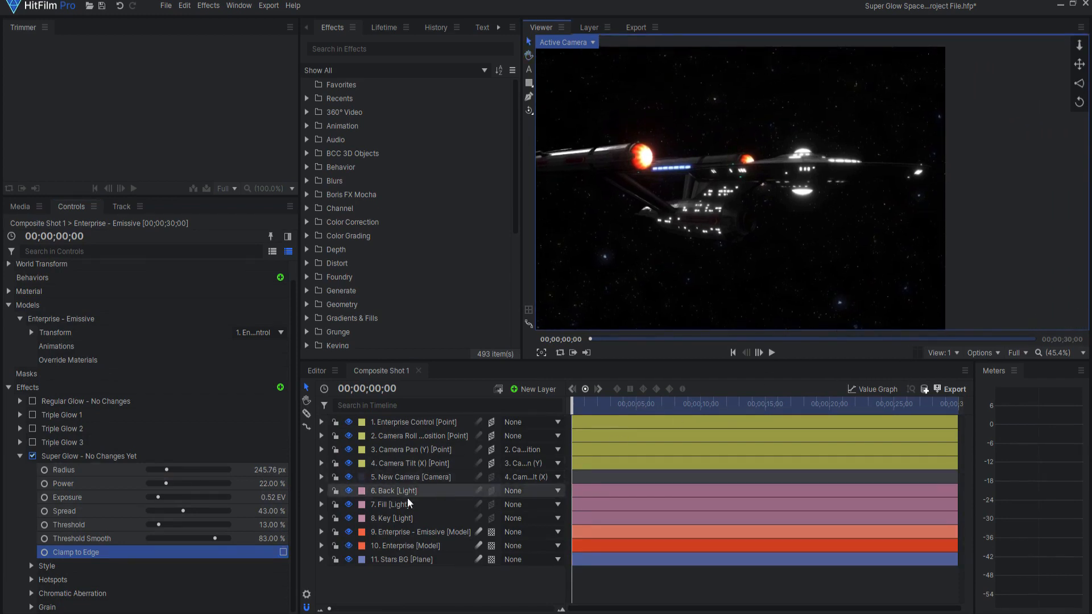
# - Re-enable Clamp to Edge on Super Glow and expand its Style group
pyautogui.click(282, 552)
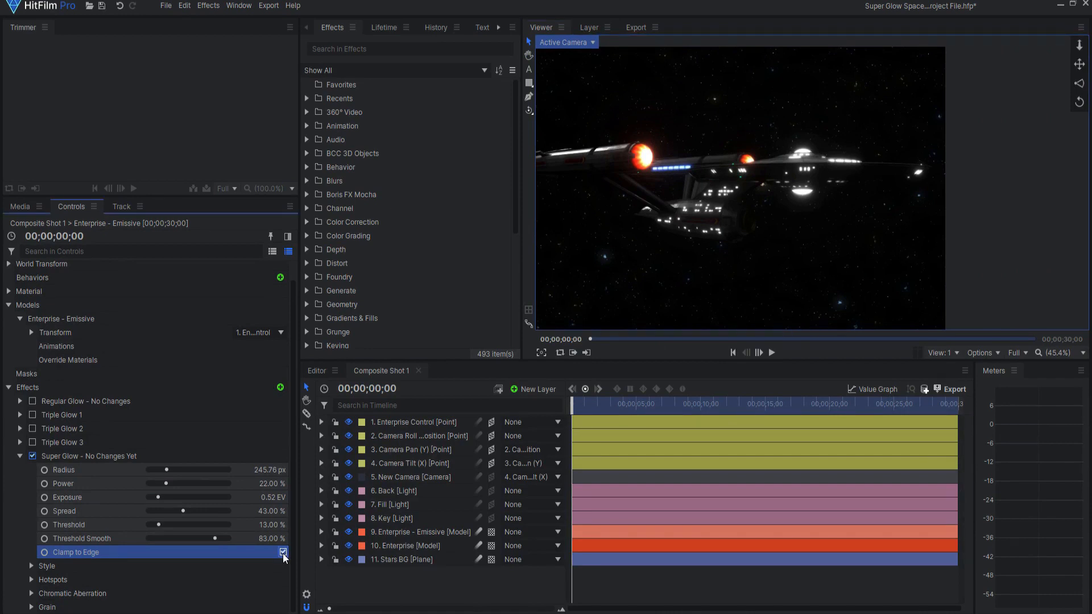
pyautogui.click(283, 552)
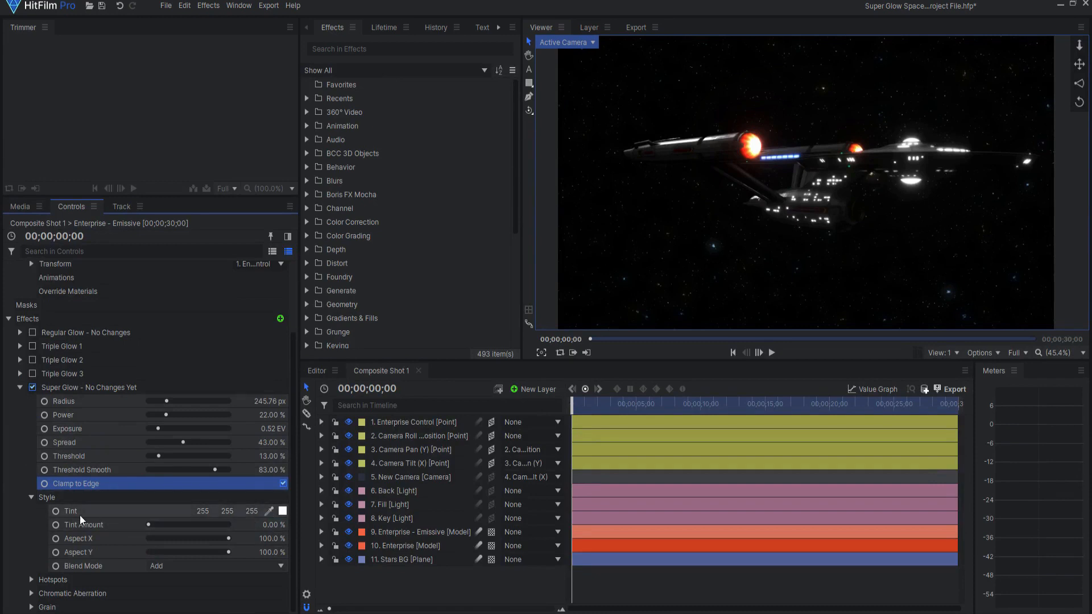
# - Set the glow tint to orange (255, 94, 46), amount 67%, aspect X 56%, Y 57%
pyautogui.click(282, 510)
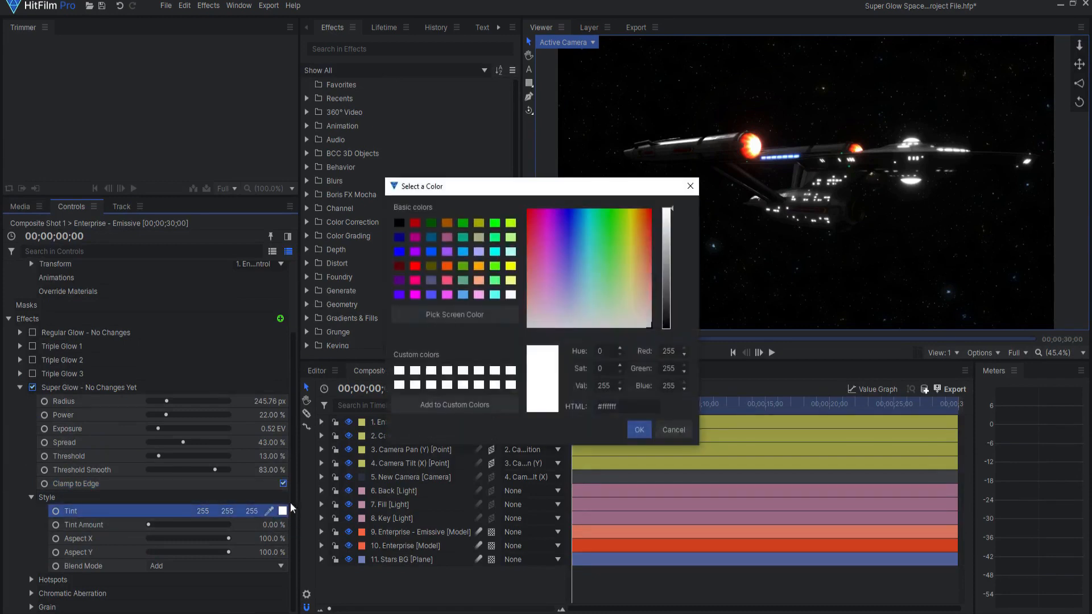
pyautogui.click(641, 211)
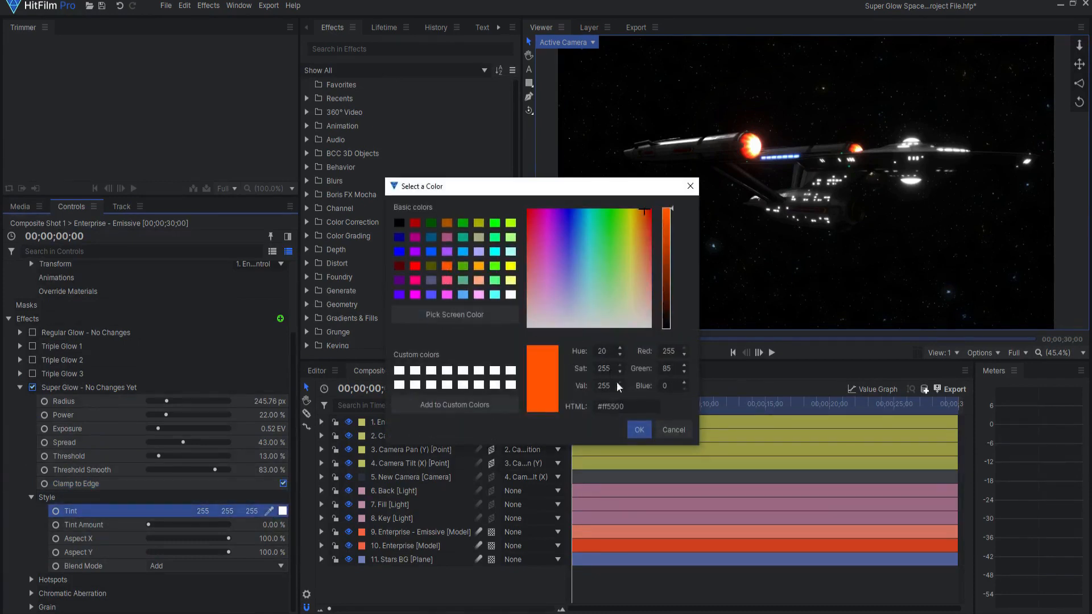
pyautogui.click(637, 430)
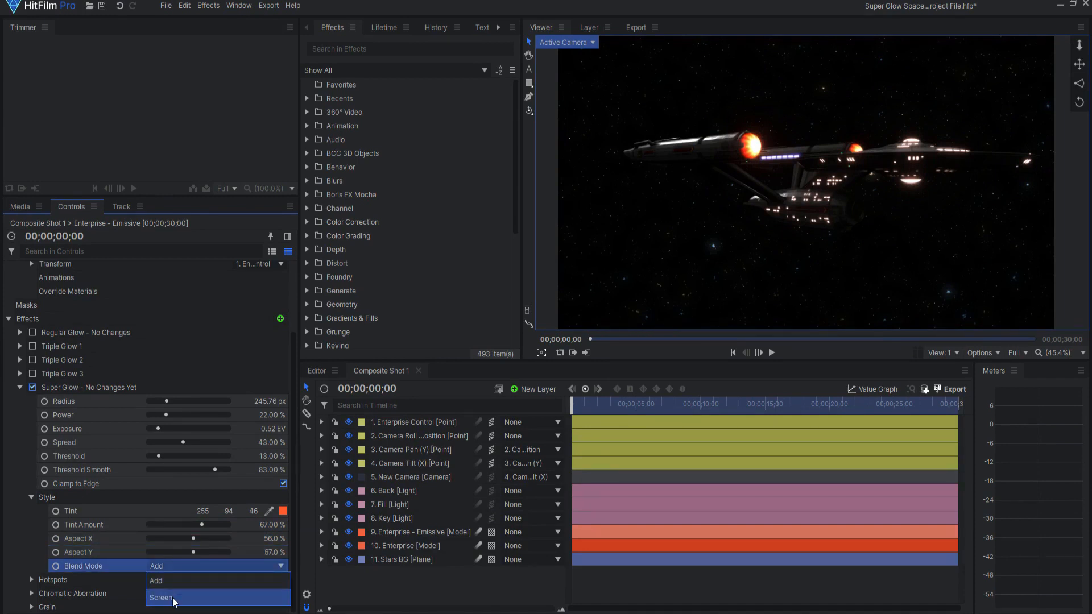
# - Switch the Super Glow blend mode from Add to Screen
pyautogui.click(161, 597)
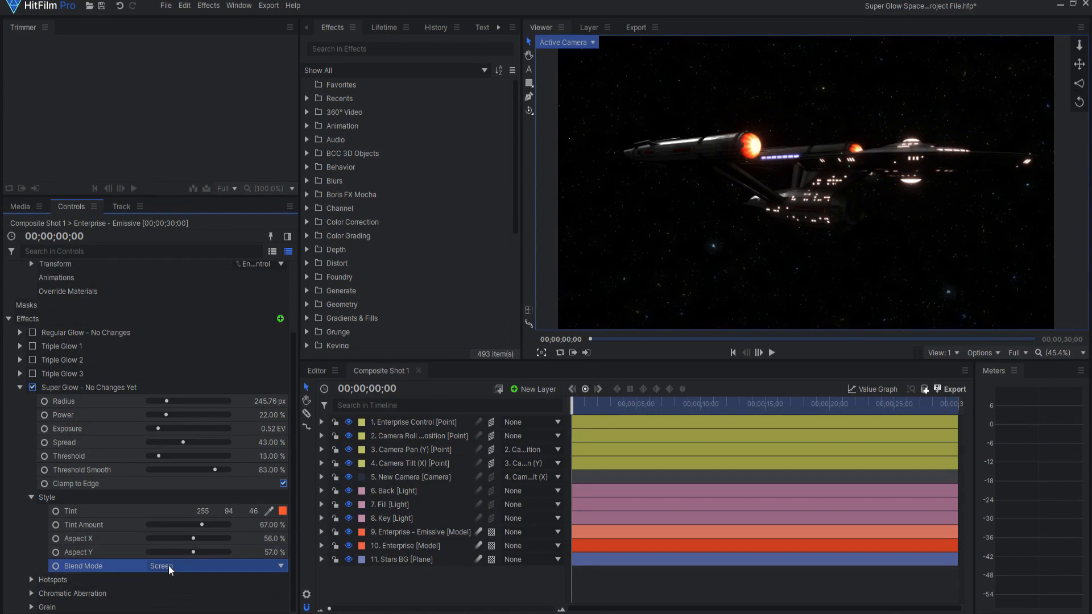
pyautogui.moveTo(167, 568)
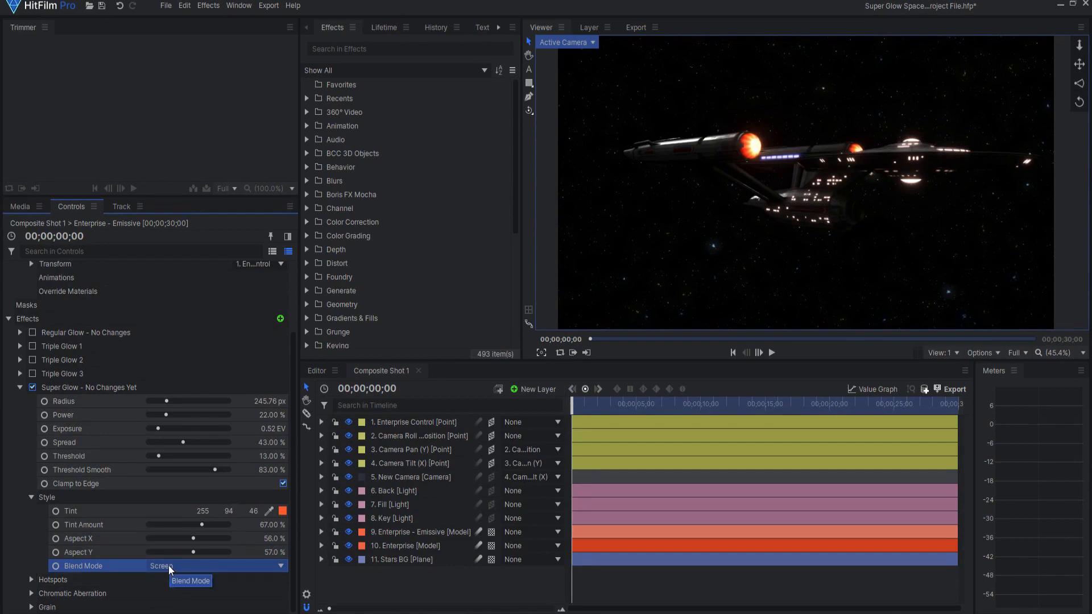
pyautogui.moveTo(225, 539)
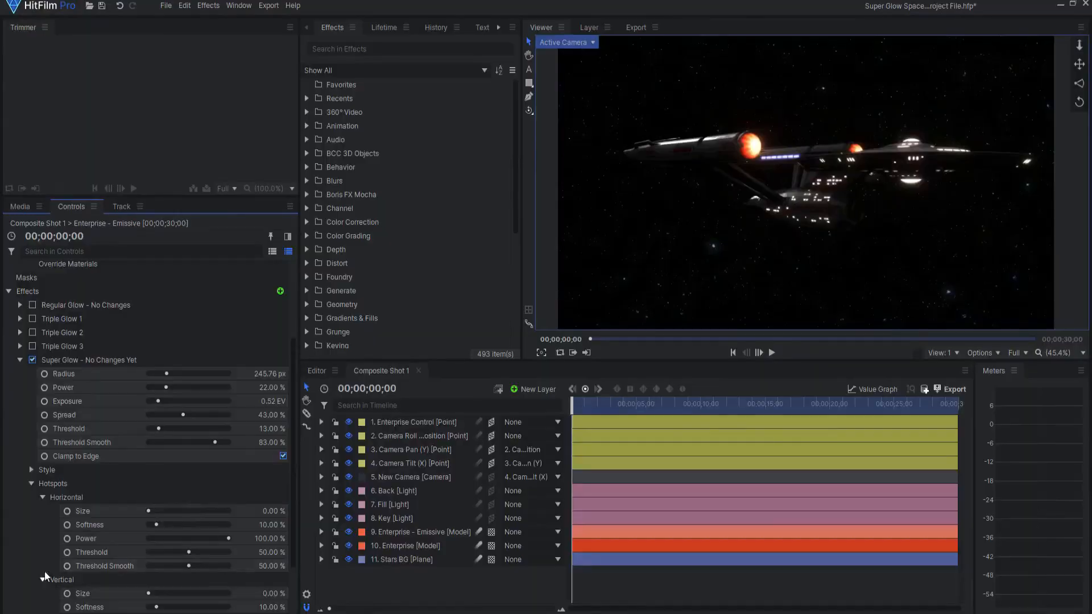
# - Adjust the horizontal hotspot streak settings and expand the Chromatic Aberration group
pyautogui.scroll(-3)
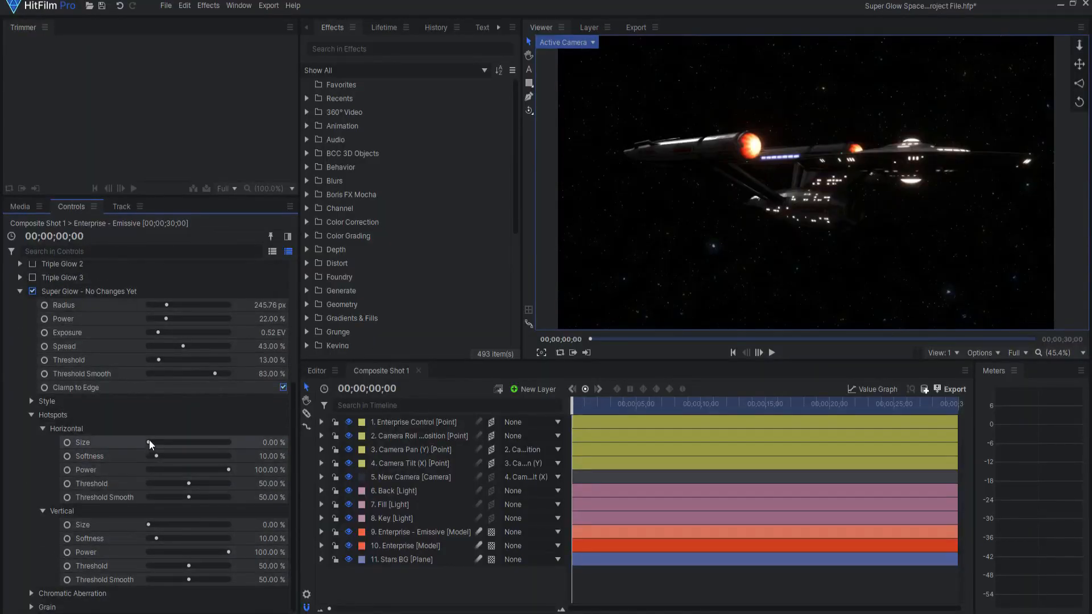
pyautogui.click(67, 428)
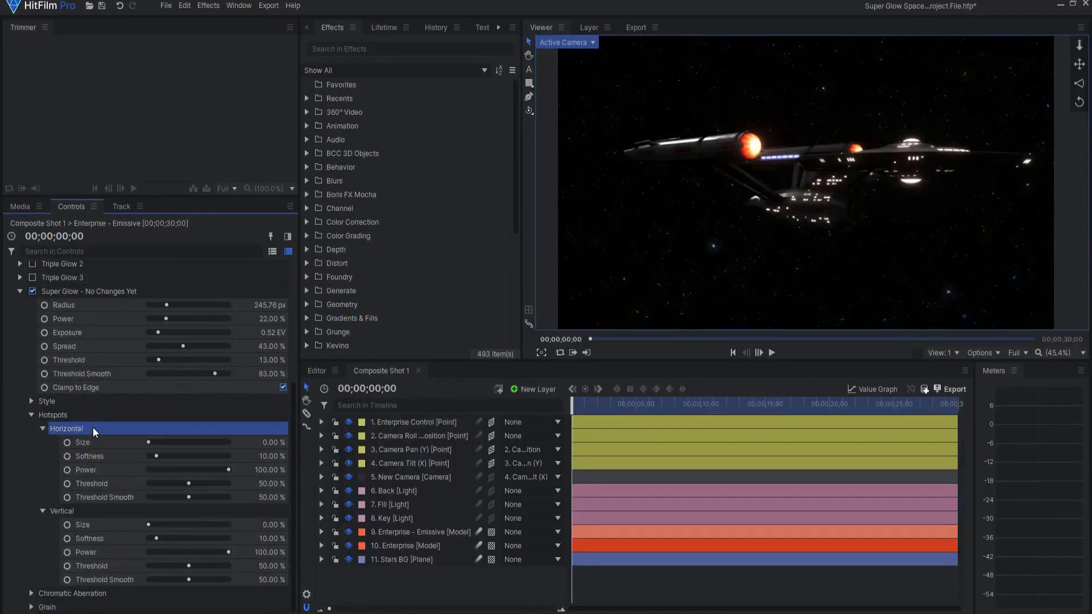
pyautogui.click(62, 510)
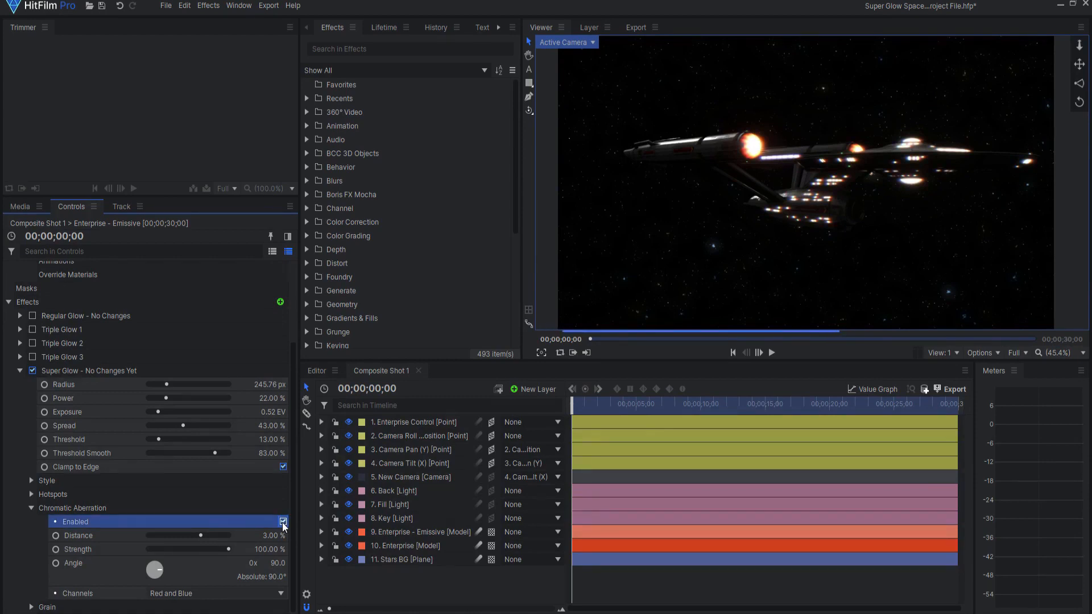
# - Enable chromatic aberration at 7.60% distance and 115° angle, settling on Red and Blue channels
pyautogui.click(282, 521)
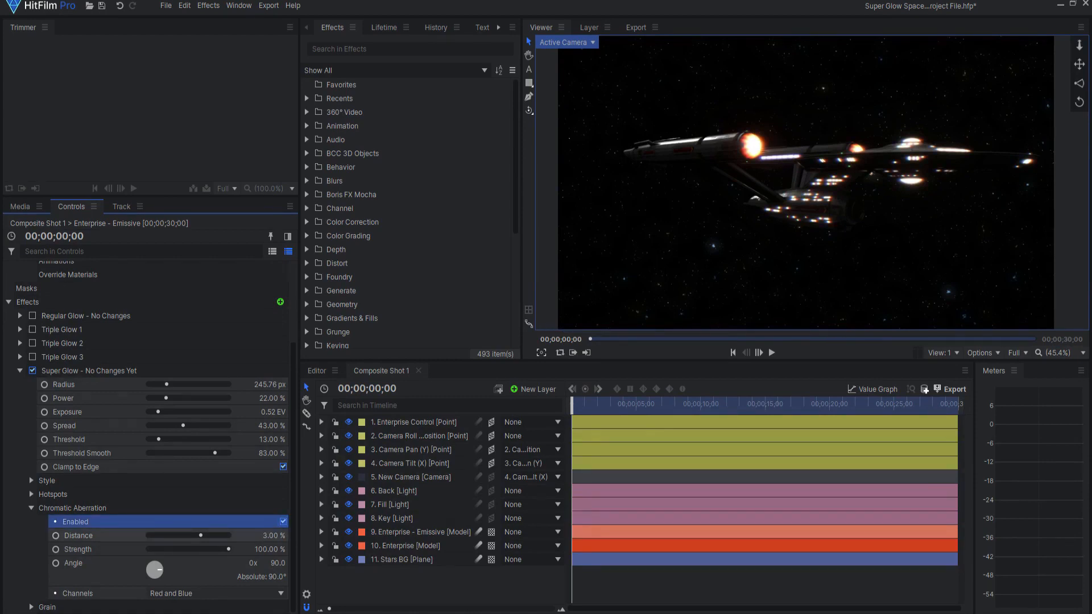
pyautogui.click(78, 534)
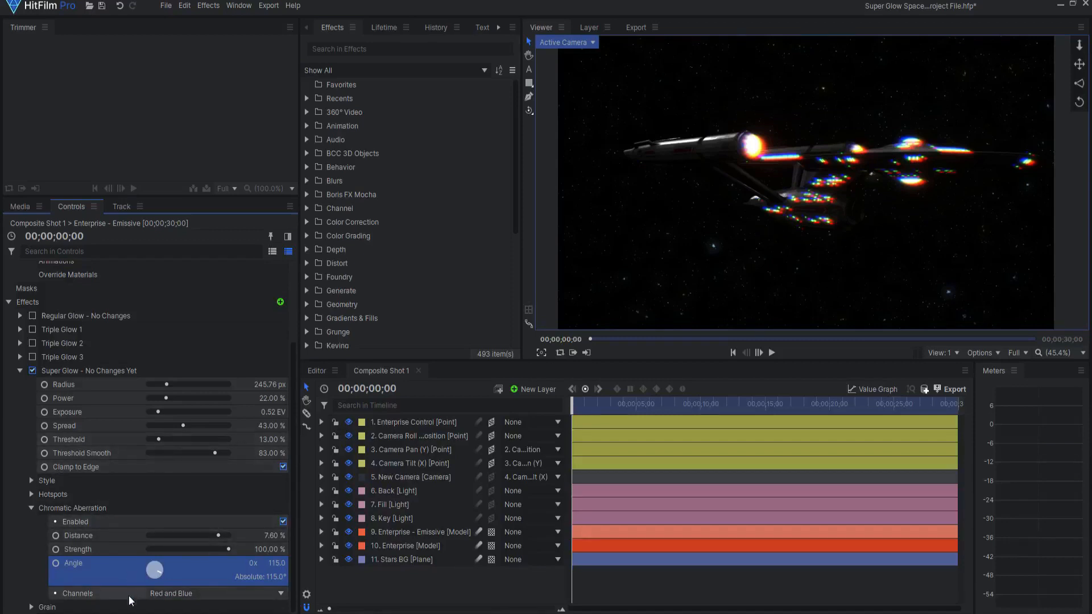
pyautogui.click(217, 593)
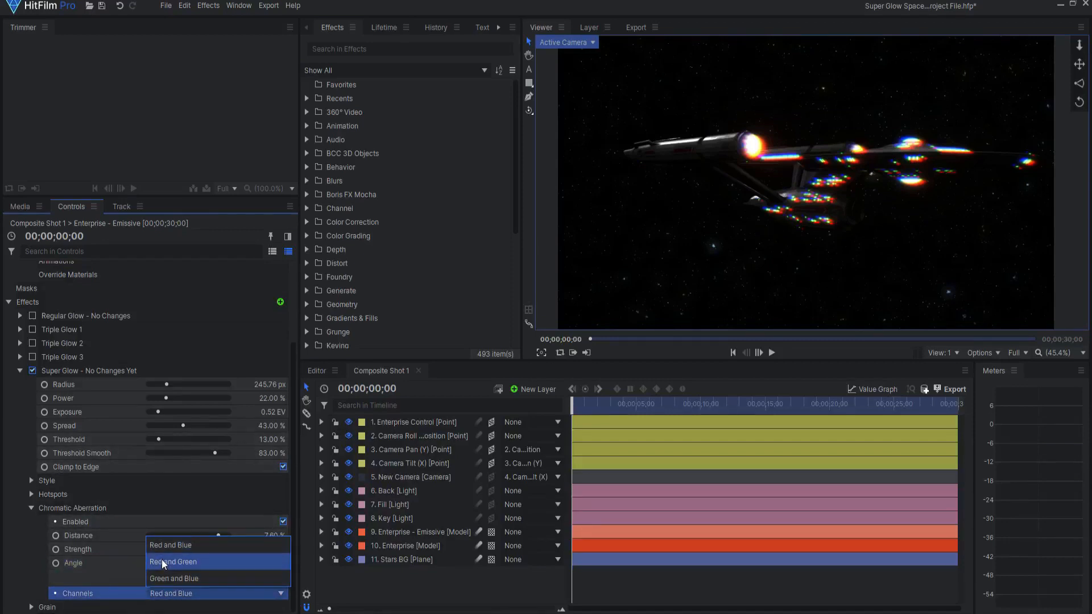
pyautogui.click(173, 562)
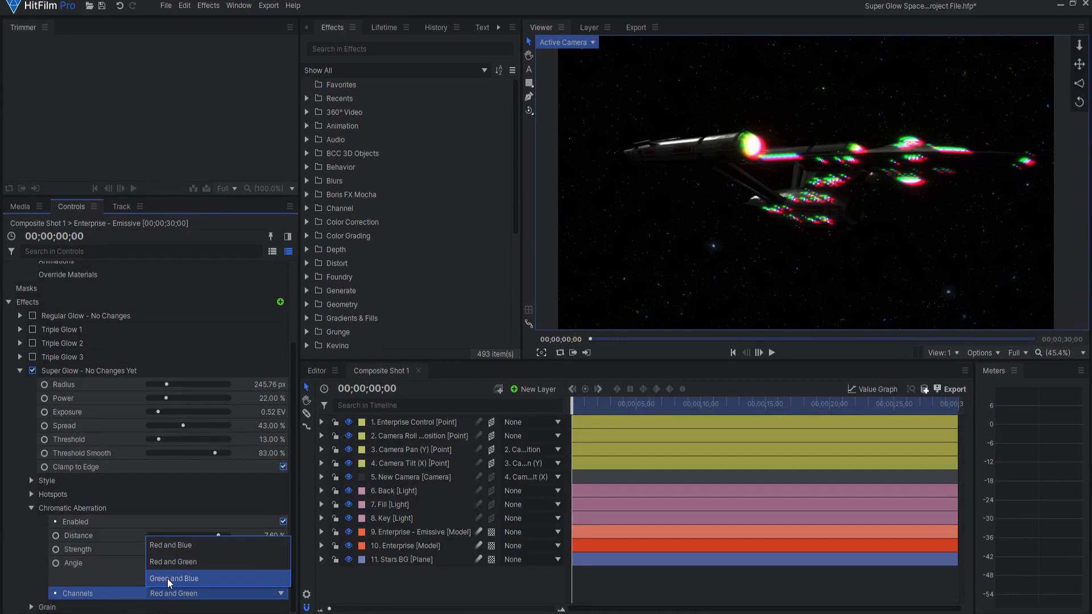
pyautogui.click(174, 577)
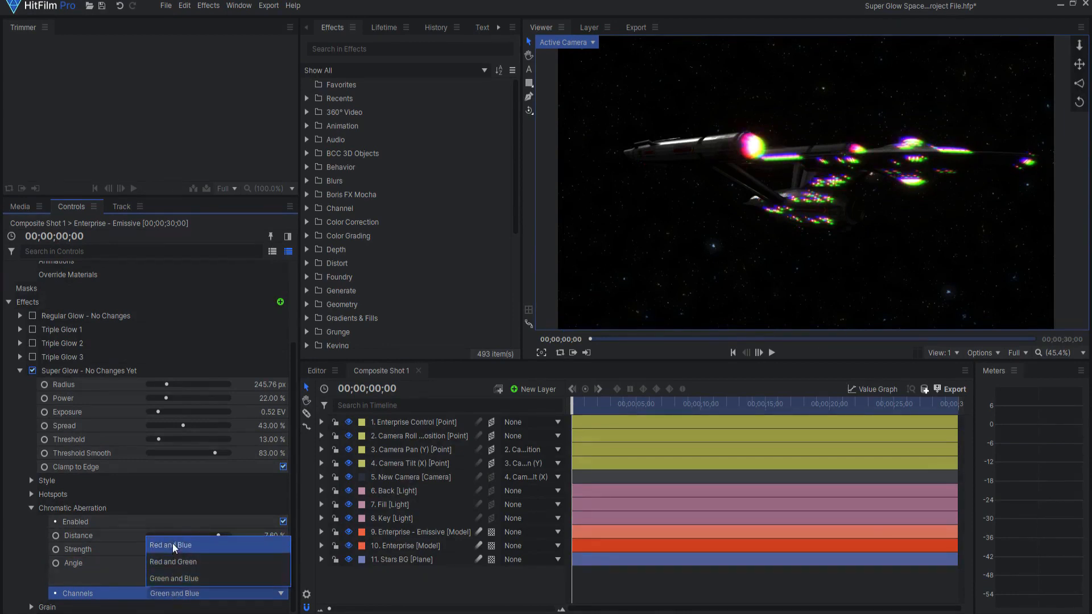
pyautogui.click(170, 545)
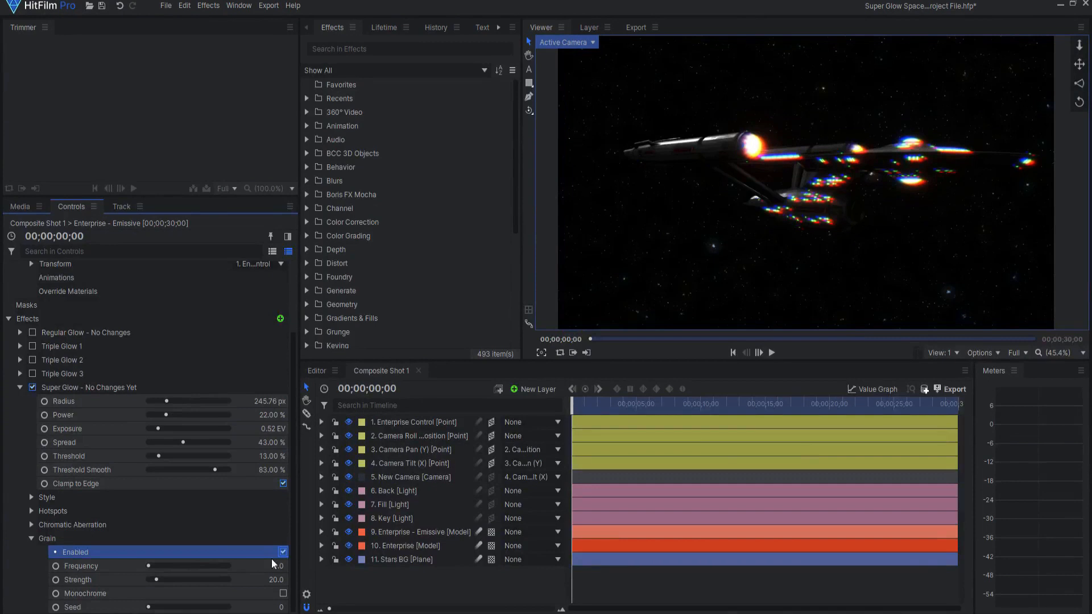
pyautogui.moveTo(136, 553)
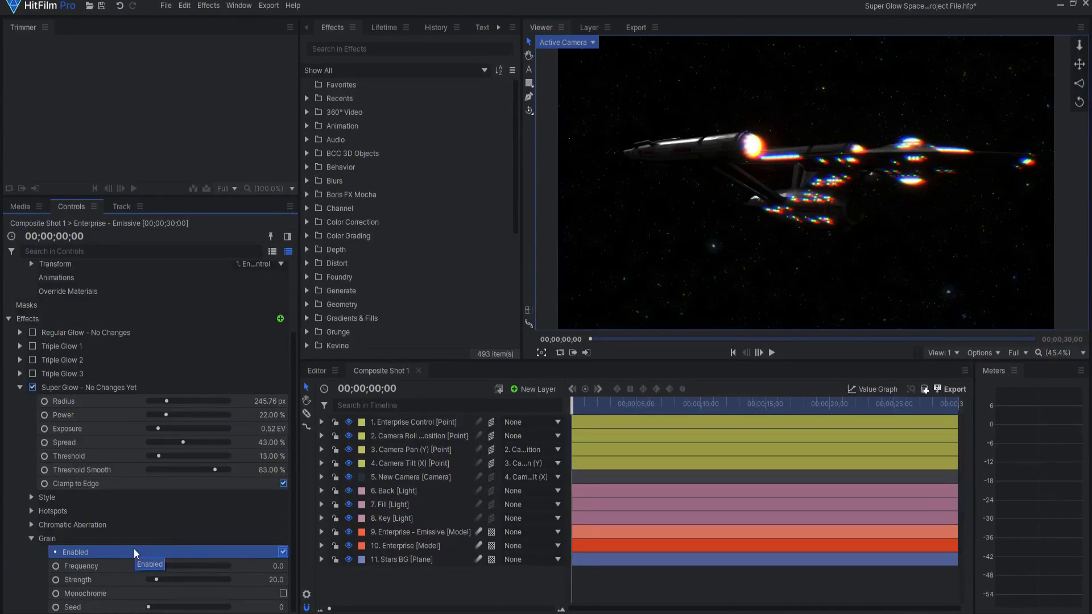